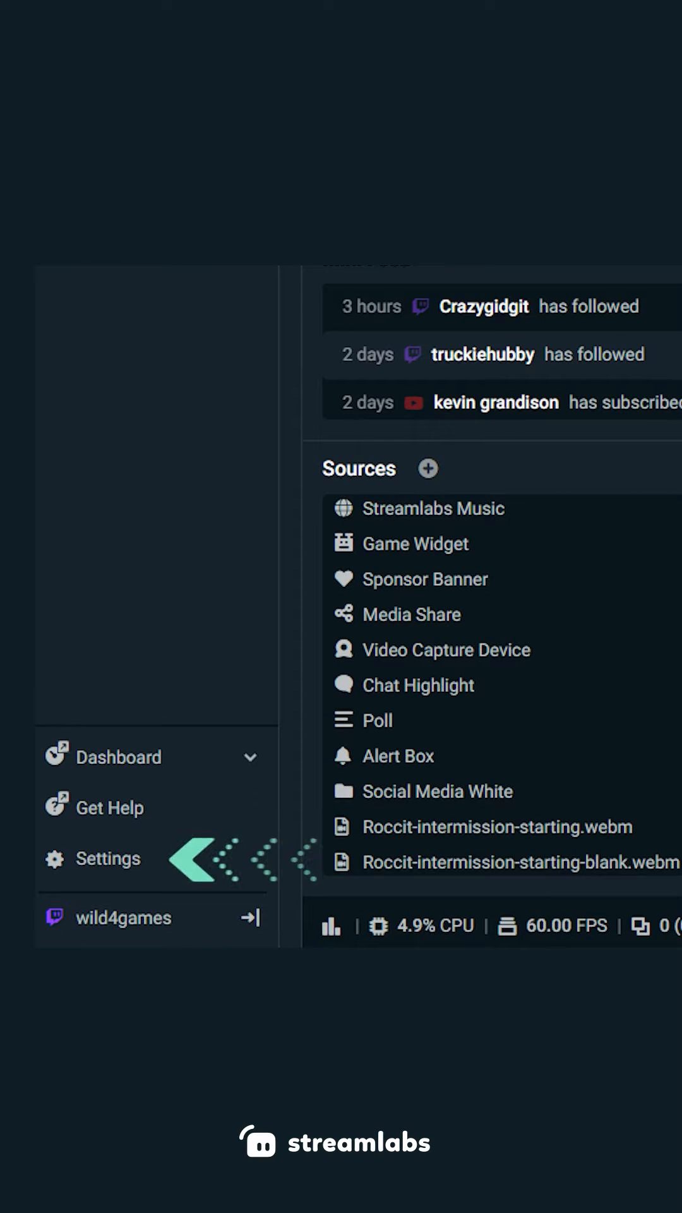
# Bring up Streamlabs Desktop's settings from the left sidebar.
pyautogui.click(111, 858)
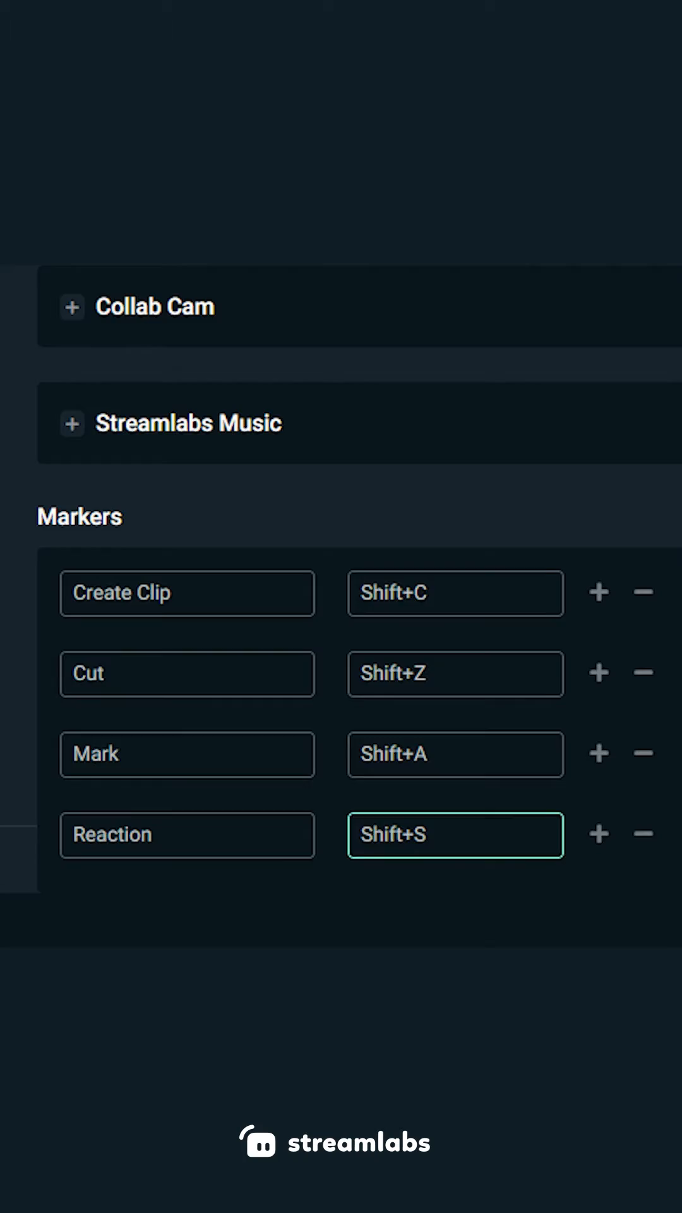
# Scroll to the Markers section and select the Create Clip marker's shortcut field for binding Shift+C.
pyautogui.scroll(-3)
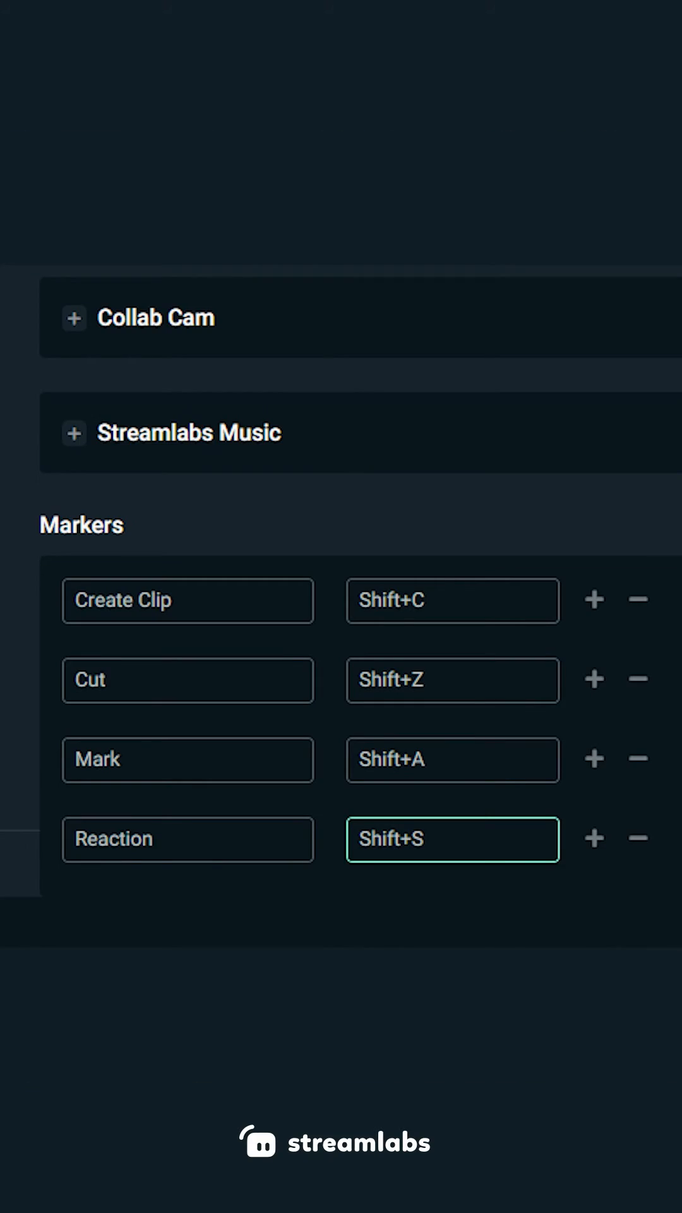
pyautogui.click(441, 602)
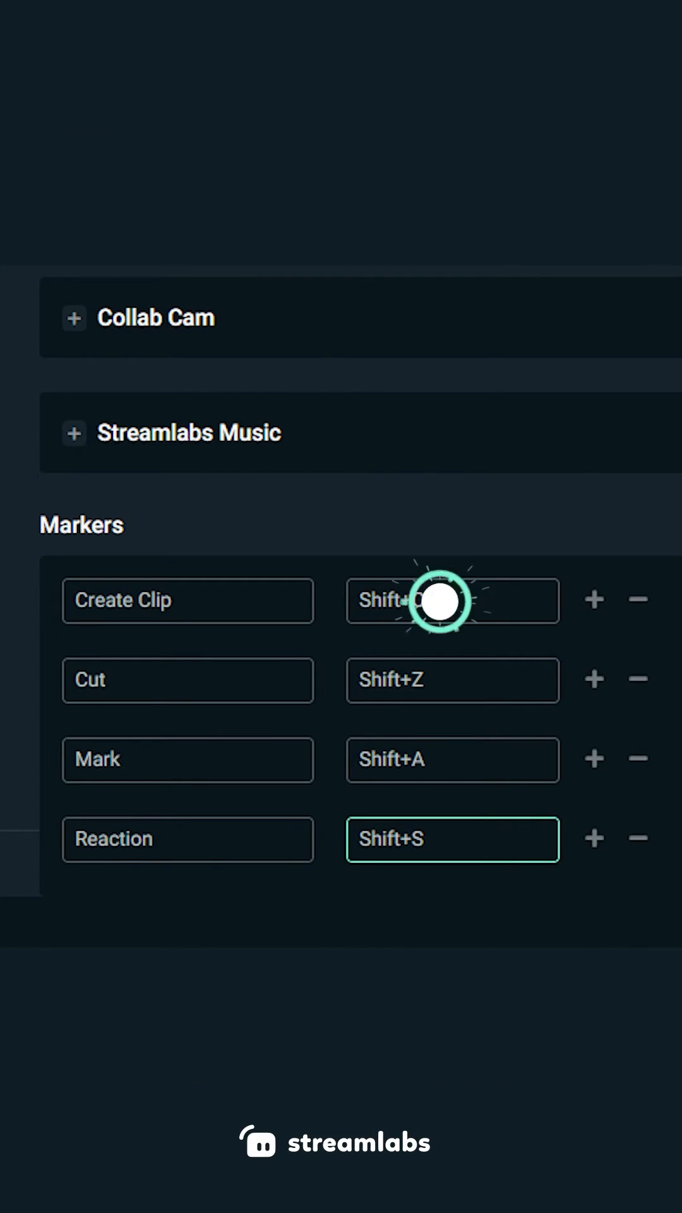